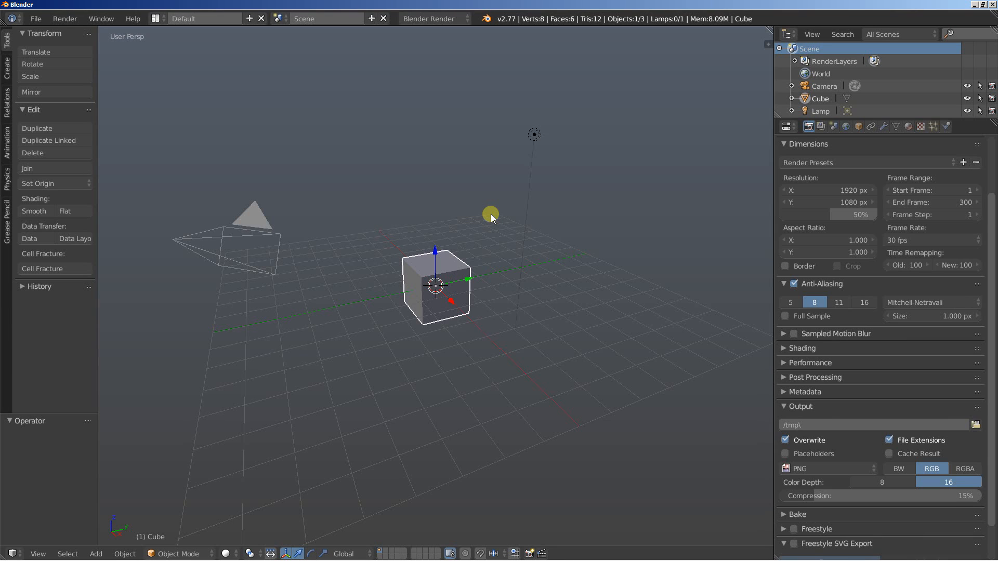
{"action": "mouse_move", "coordinate": [417, 210]}
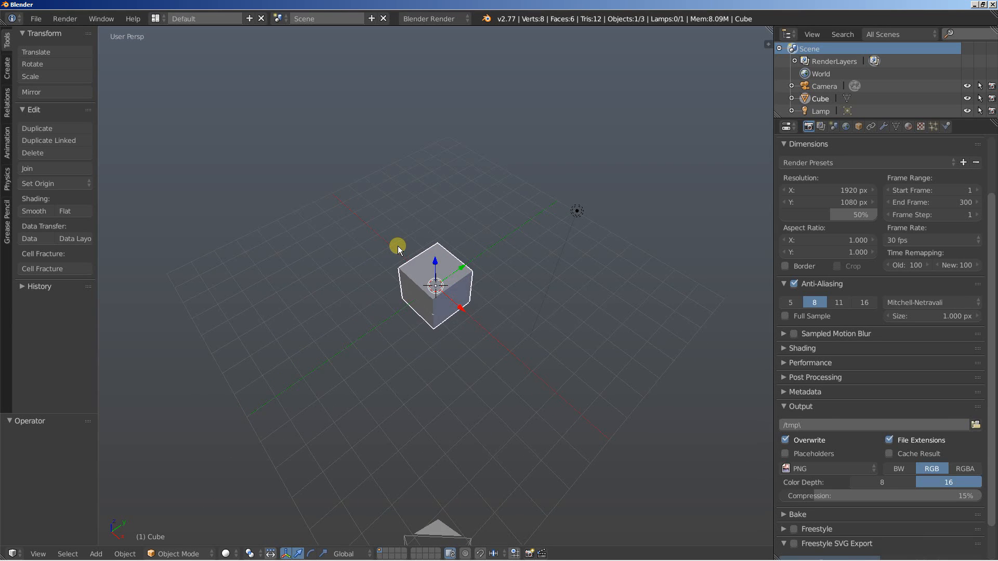
{"action": "mouse_move", "coordinate": [393, 247]}
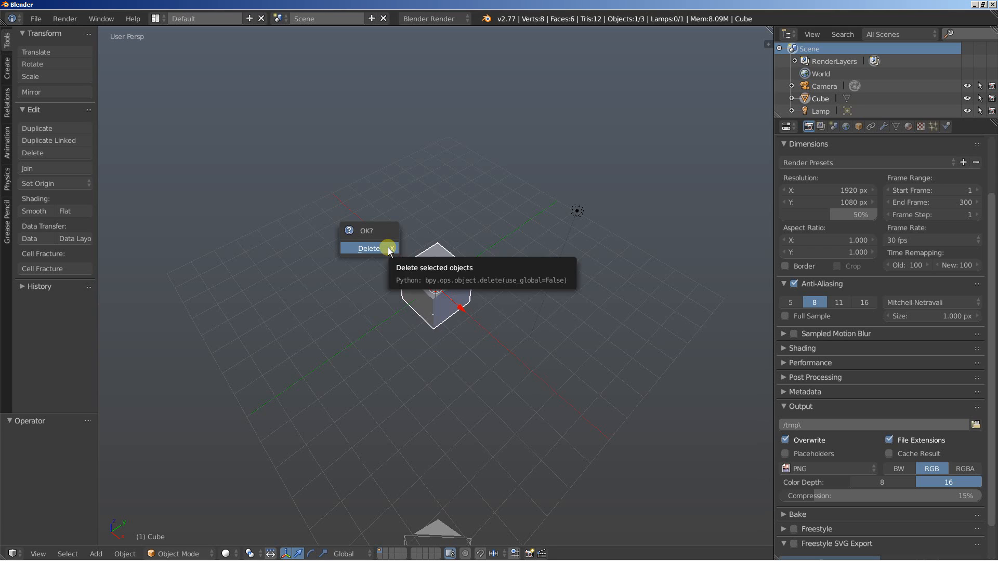
Delete the default cube and add a plane at the origin
{"action": "left_click", "coordinate": [367, 248]}
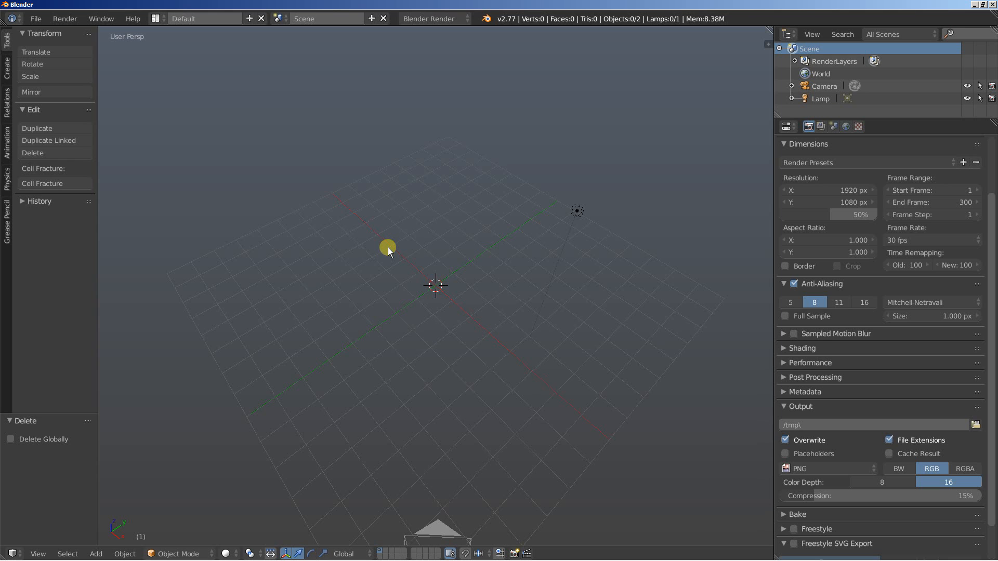
{"action": "left_click", "coordinate": [96, 553]}
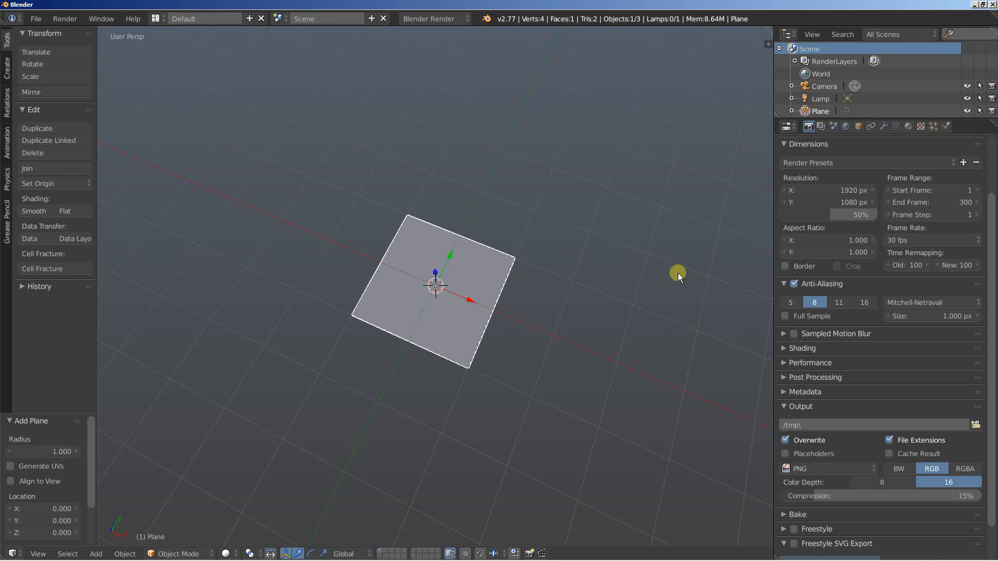
Add a Subdivision Surface modifier at level 5, set to Simple so the plane stays square
{"action": "left_click", "coordinate": [882, 126]}
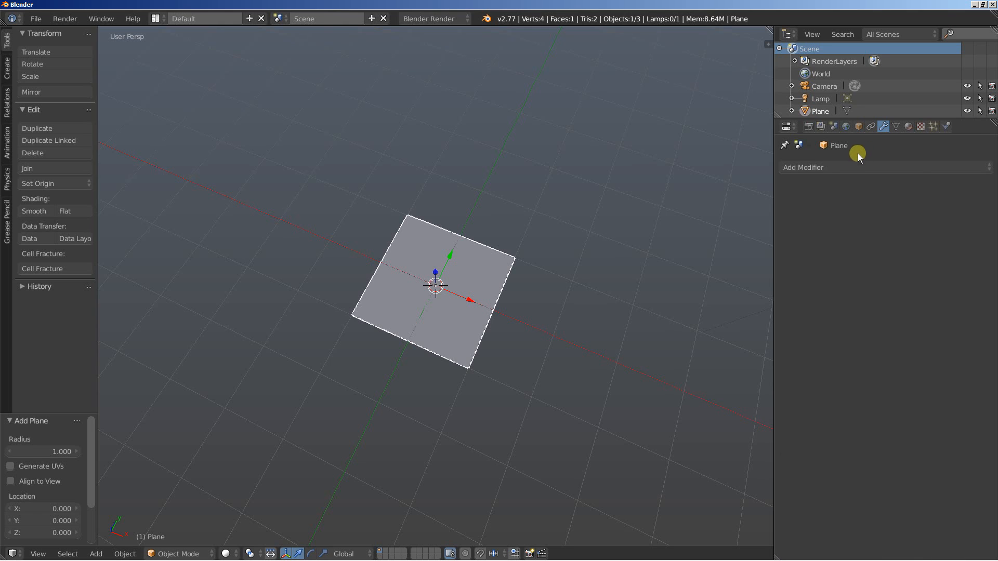
{"action": "left_click", "coordinate": [803, 167]}
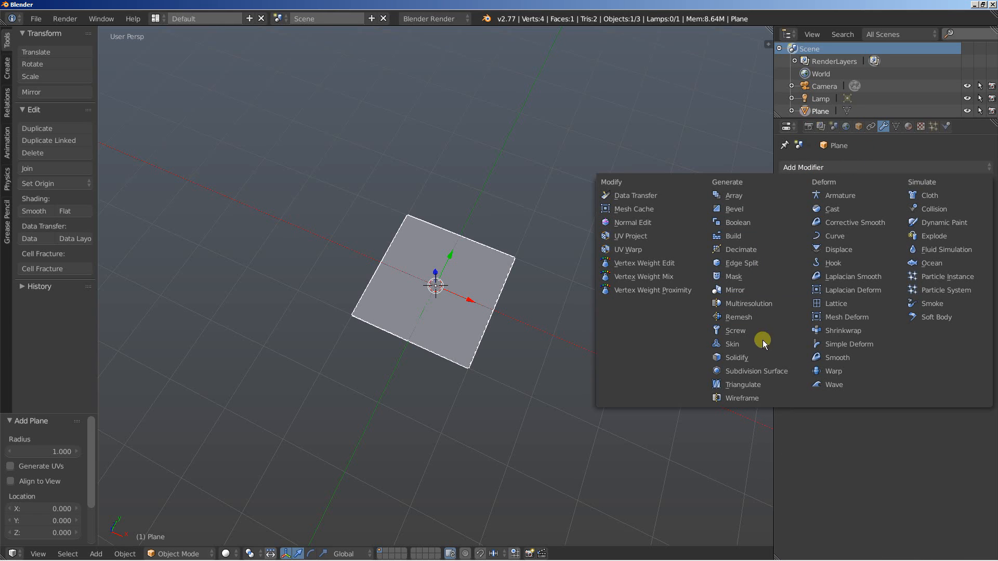
{"action": "left_click", "coordinate": [757, 371]}
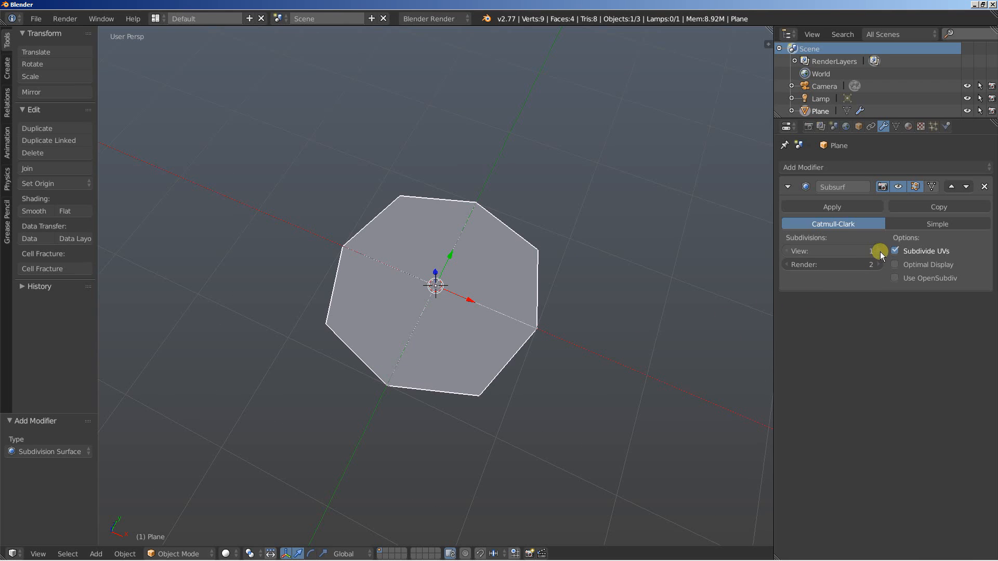
{"action": "left_click", "coordinate": [878, 250]}
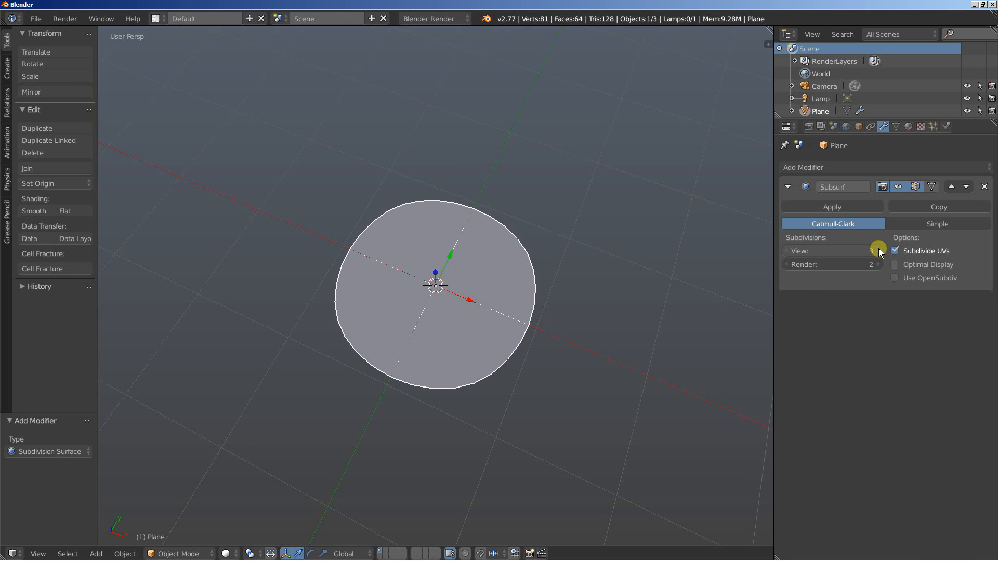
{"action": "left_click", "coordinate": [876, 250]}
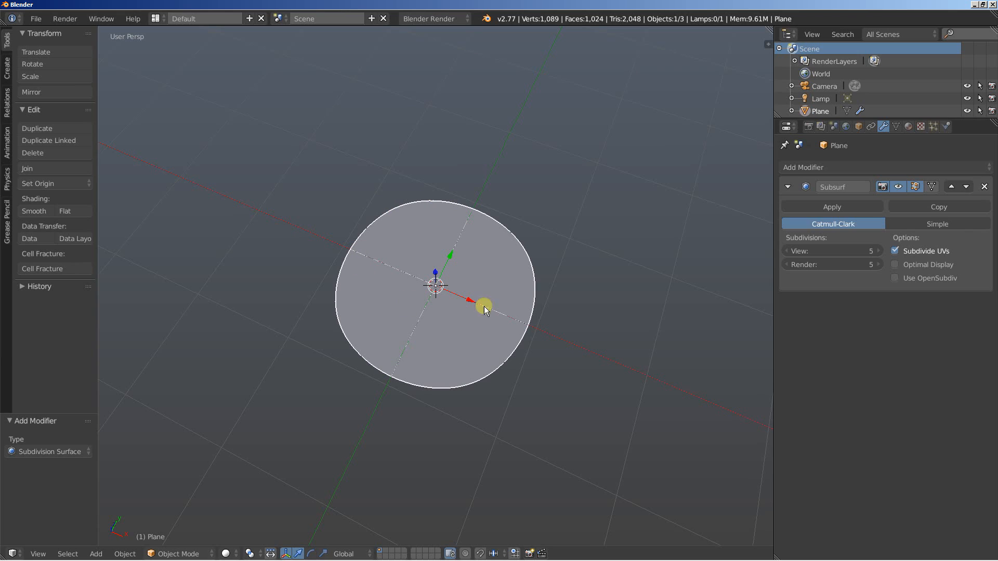
{"action": "left_click", "coordinate": [937, 224]}
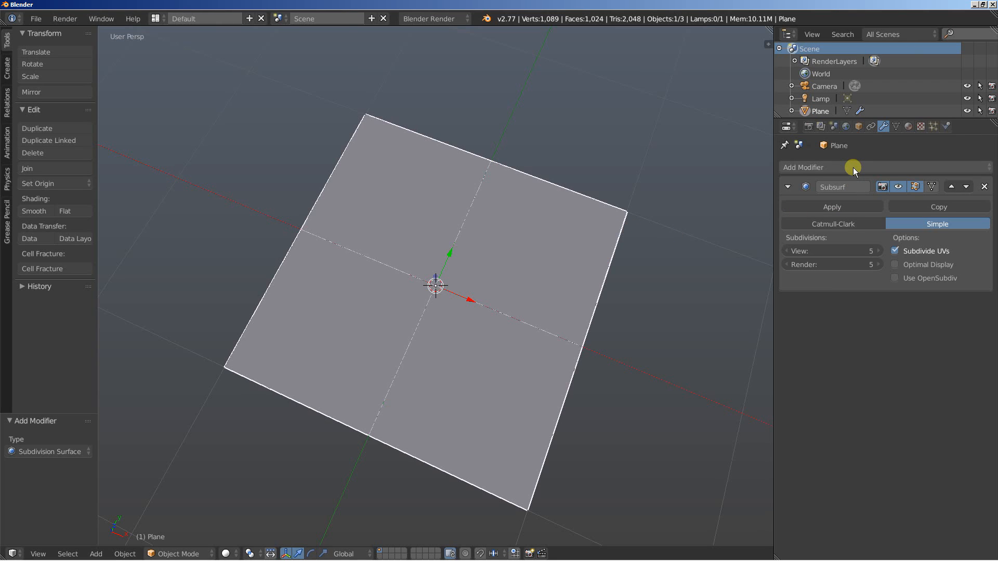
{"action": "mouse_move", "coordinate": [853, 167]}
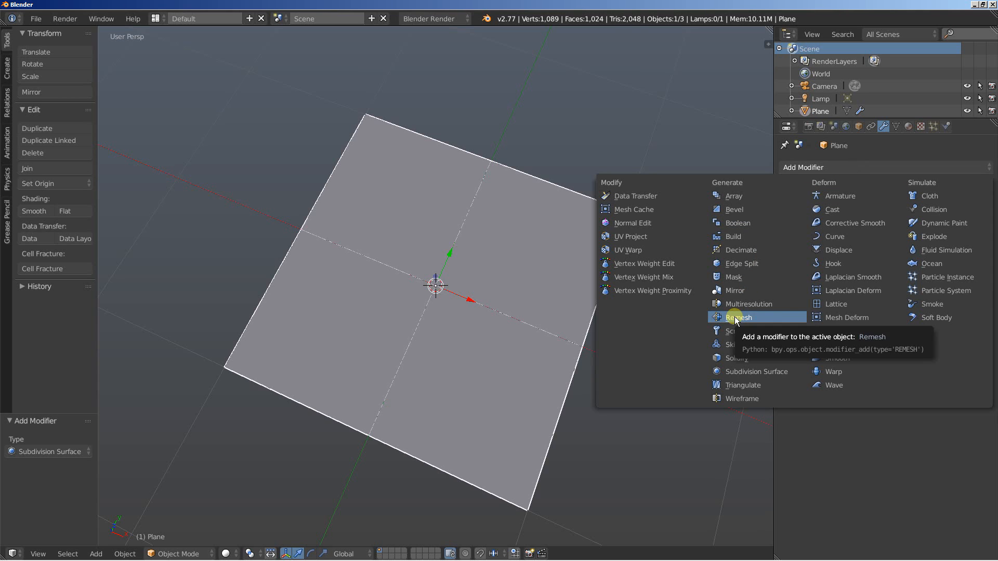
Add a Build modifier and turn a new bottom area into a Timeline
{"action": "left_click", "coordinate": [732, 236]}
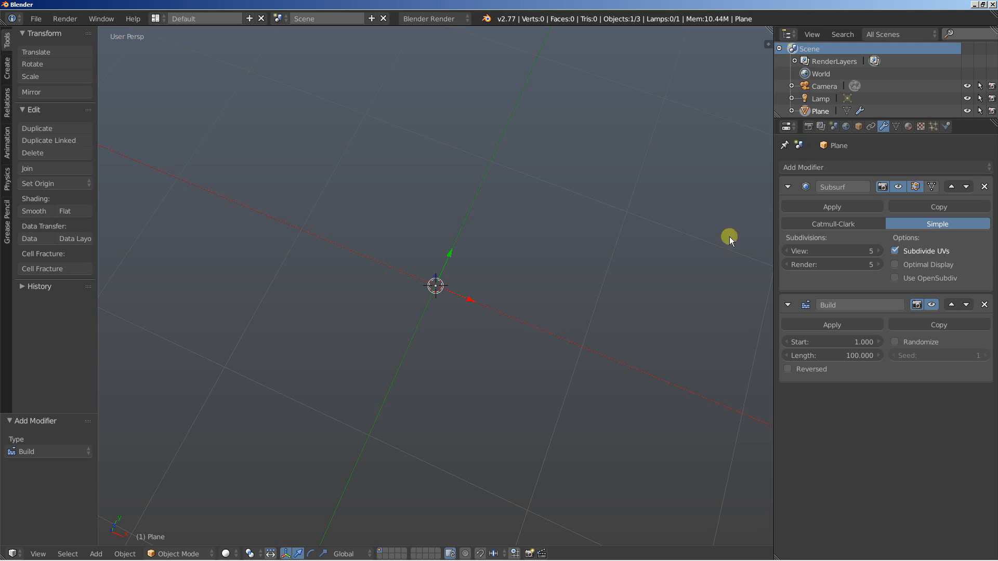
{"action": "mouse_move", "coordinate": [771, 513]}
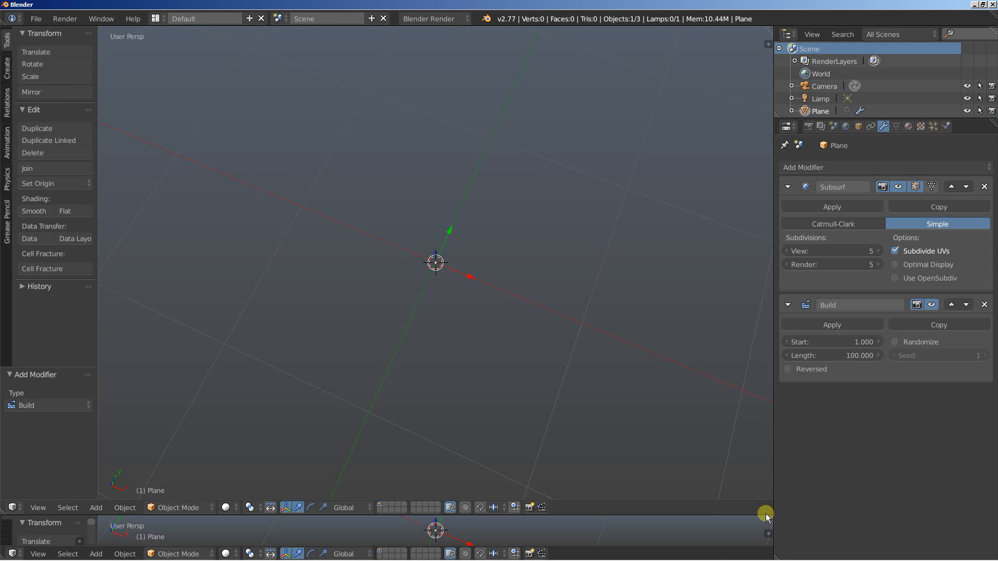
{"action": "left_click", "coordinate": [11, 553]}
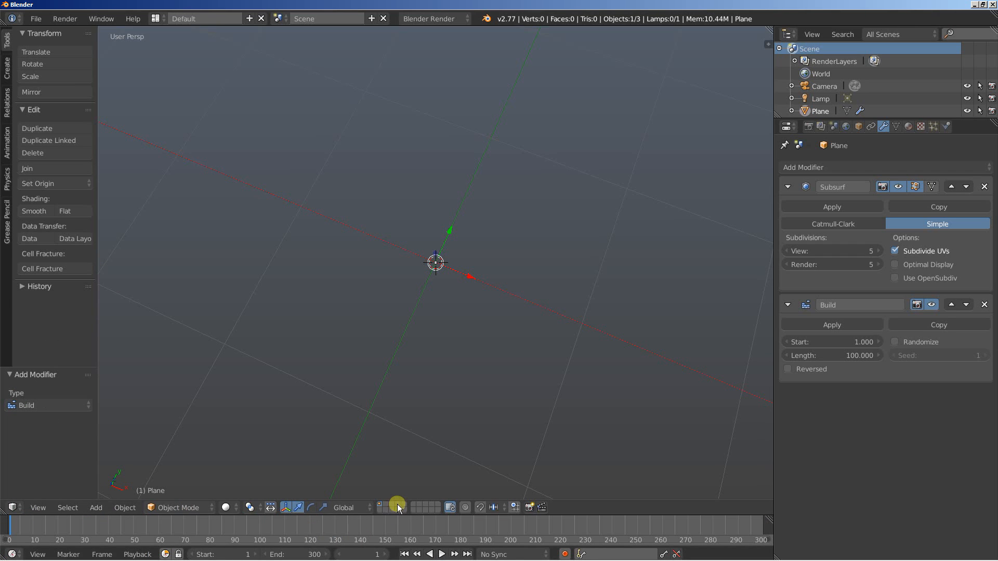
{"action": "left_click", "coordinate": [442, 553]}
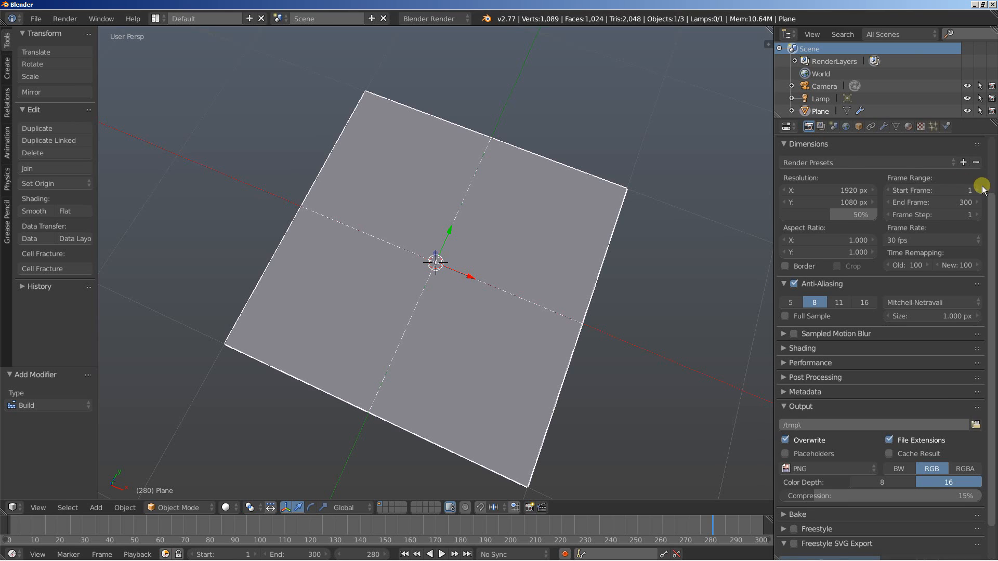
Set the End Frame to 100 and stop the playing build animation
{"action": "left_click", "coordinate": [933, 202]}
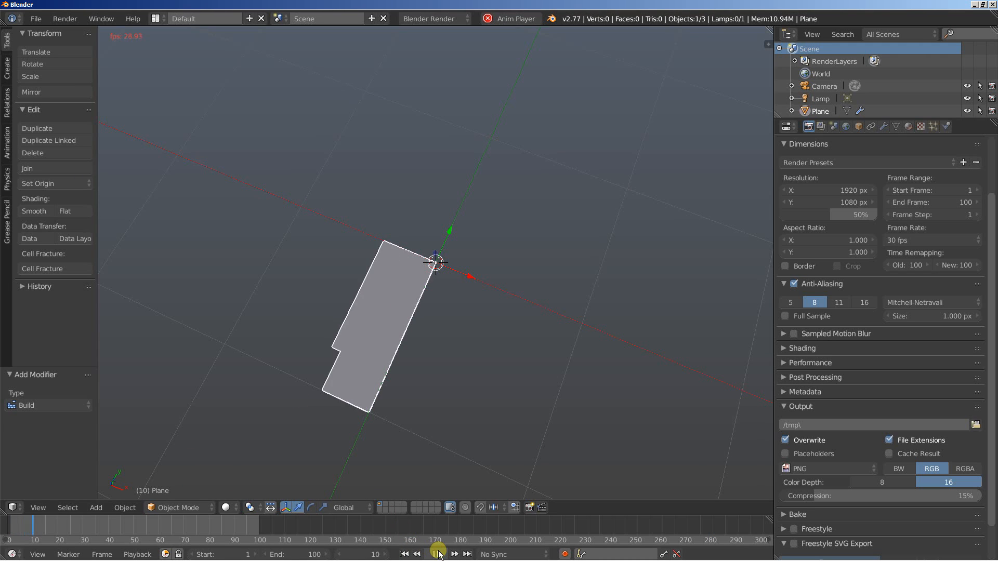
{"action": "left_click", "coordinate": [437, 553]}
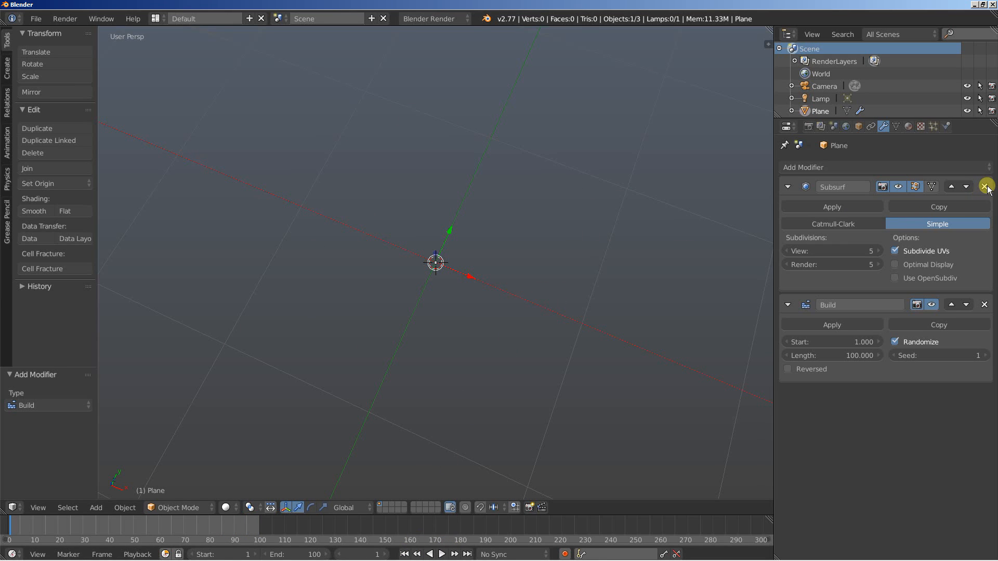
Hide the Build modifier's effect in the viewport so the whole plane shows
{"action": "left_click", "coordinate": [987, 186]}
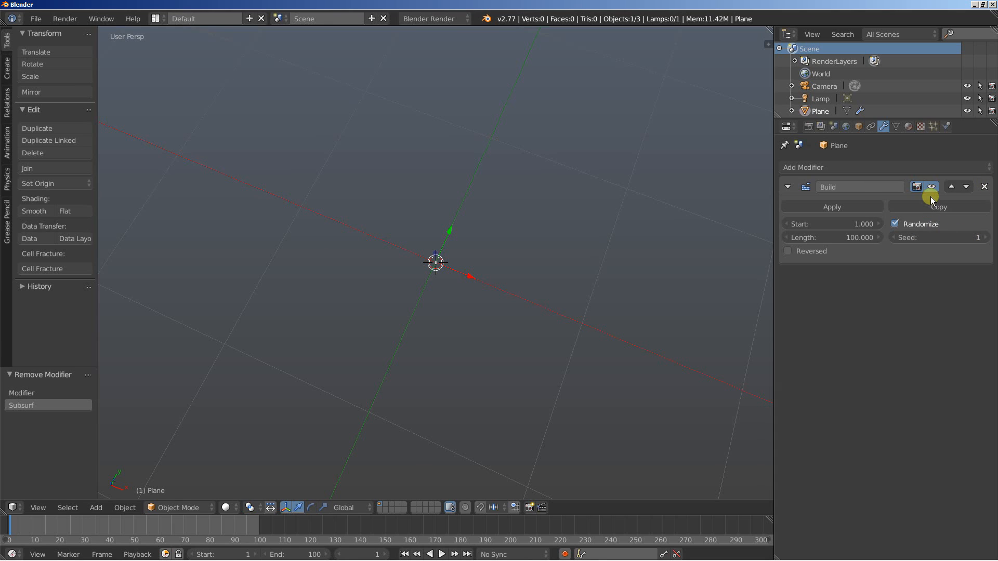
{"action": "mouse_move", "coordinate": [931, 187]}
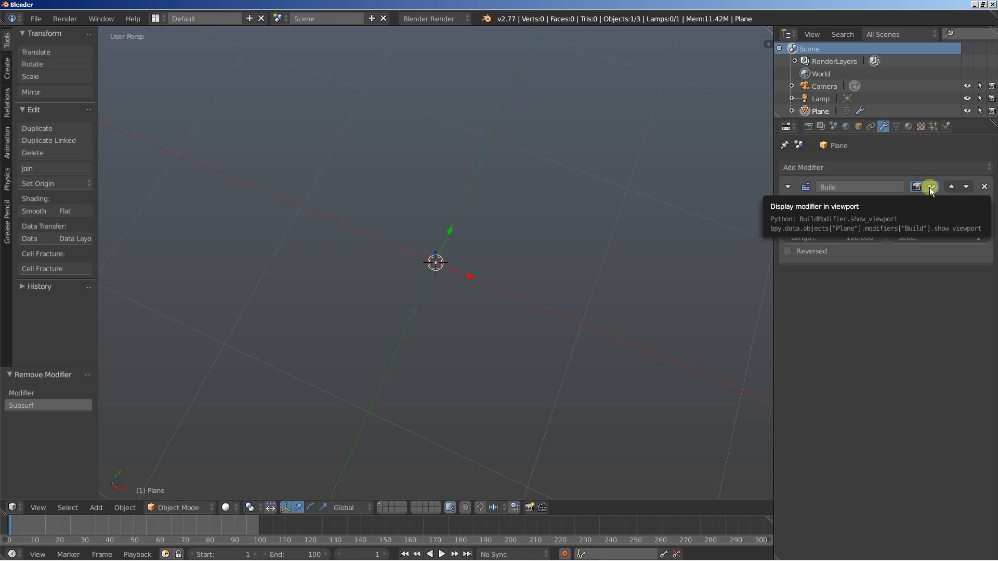
{"action": "left_click", "coordinate": [930, 187]}
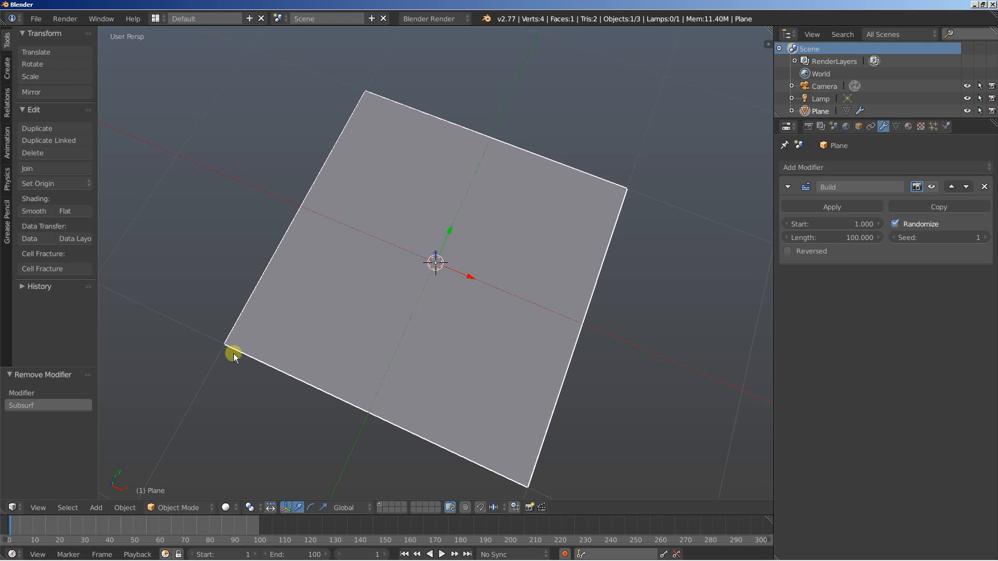
{"action": "mouse_move", "coordinate": [216, 415]}
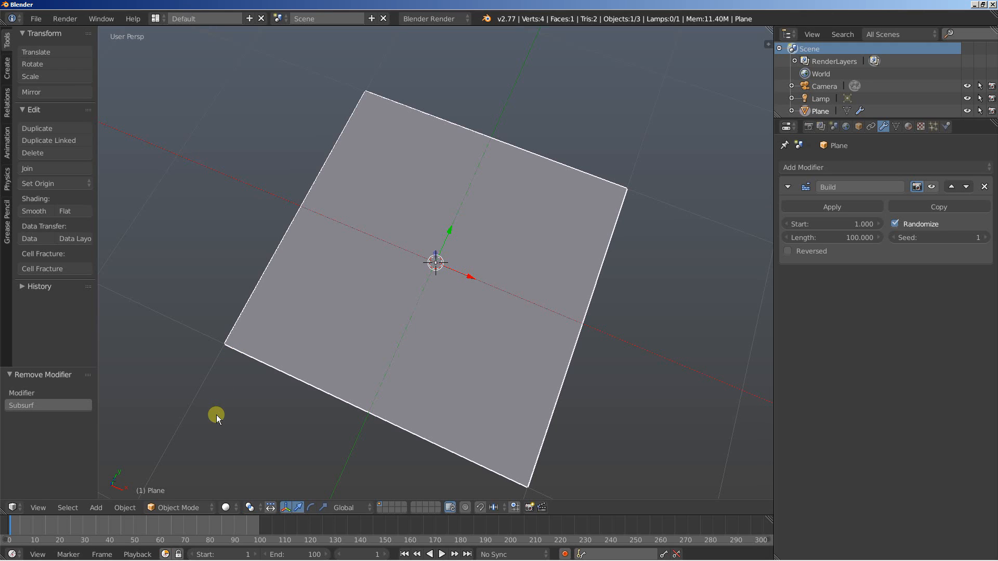
{"action": "mouse_move", "coordinate": [444, 309]}
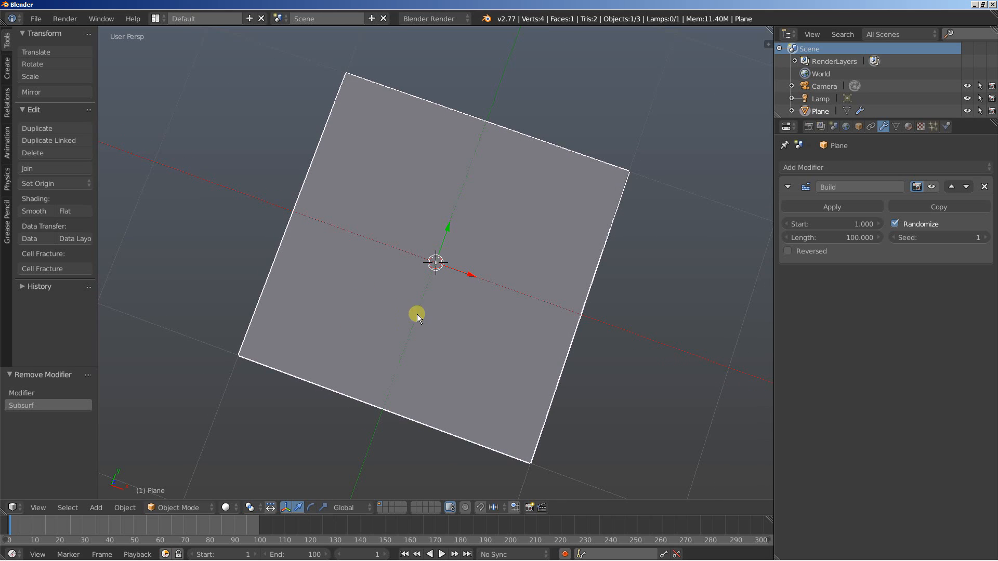
{"action": "mouse_move", "coordinate": [398, 267]}
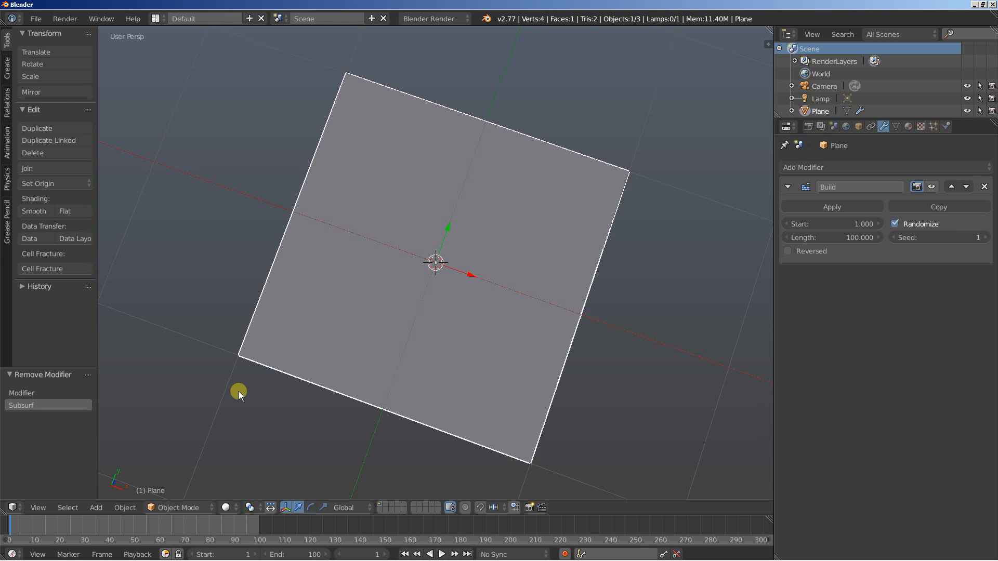
Scale the plane's mesh by 0.1 in Edit Mode, then return to Object Mode
{"action": "key", "text": "Tab"}
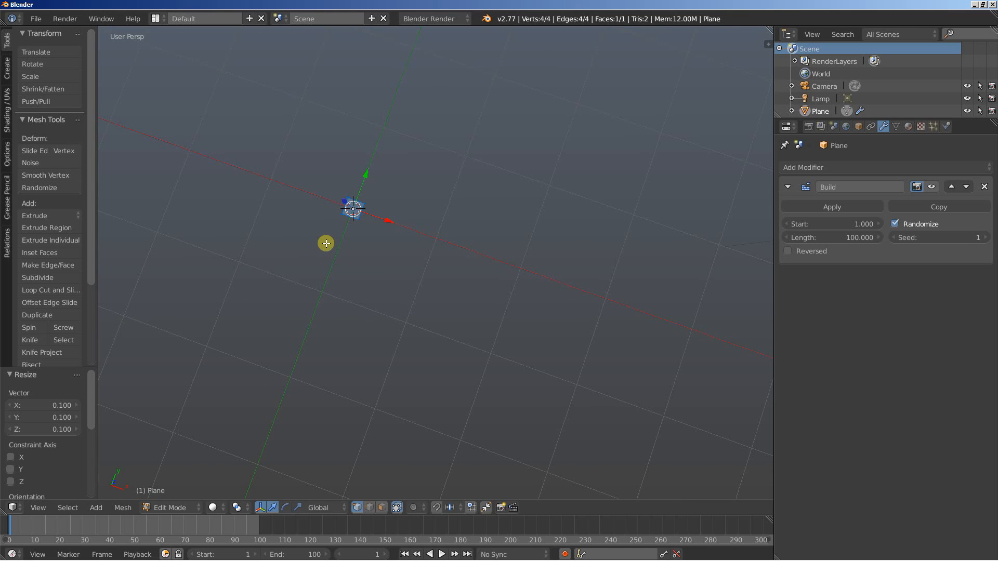
{"action": "key", "text": "Tab"}
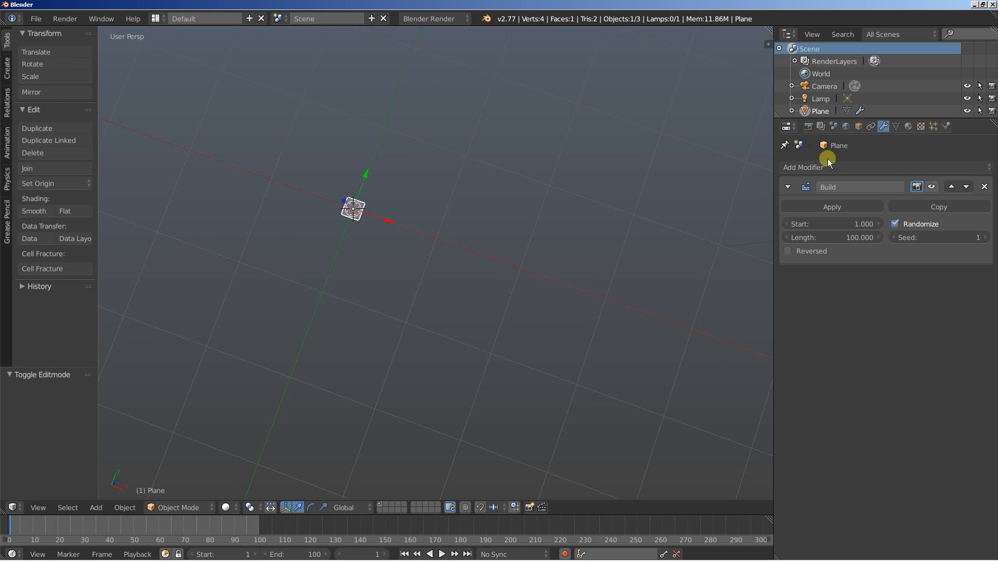
Add an Array modifier above Build and set its Count to 10
{"action": "left_click", "coordinate": [821, 167]}
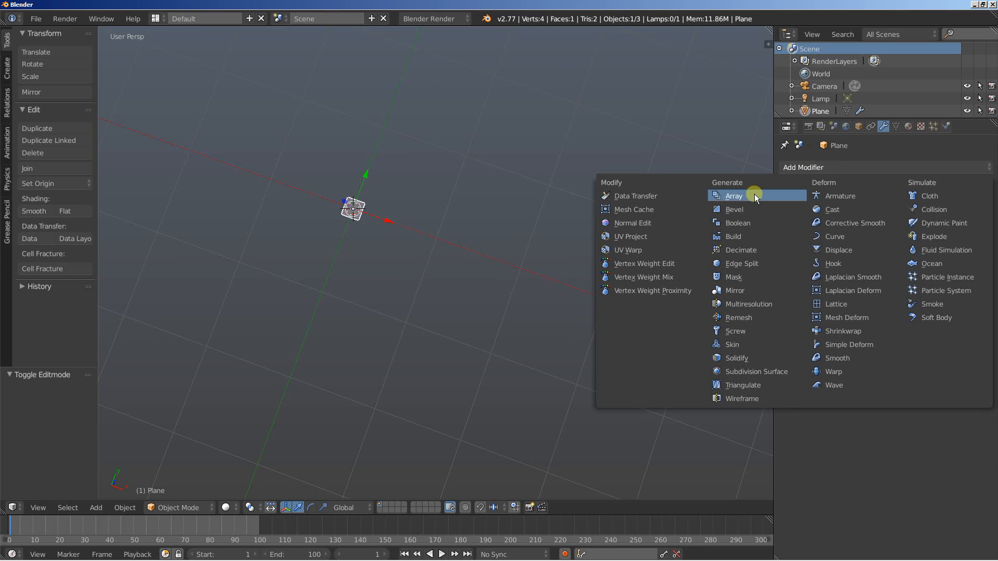
{"action": "left_click", "coordinate": [733, 195]}
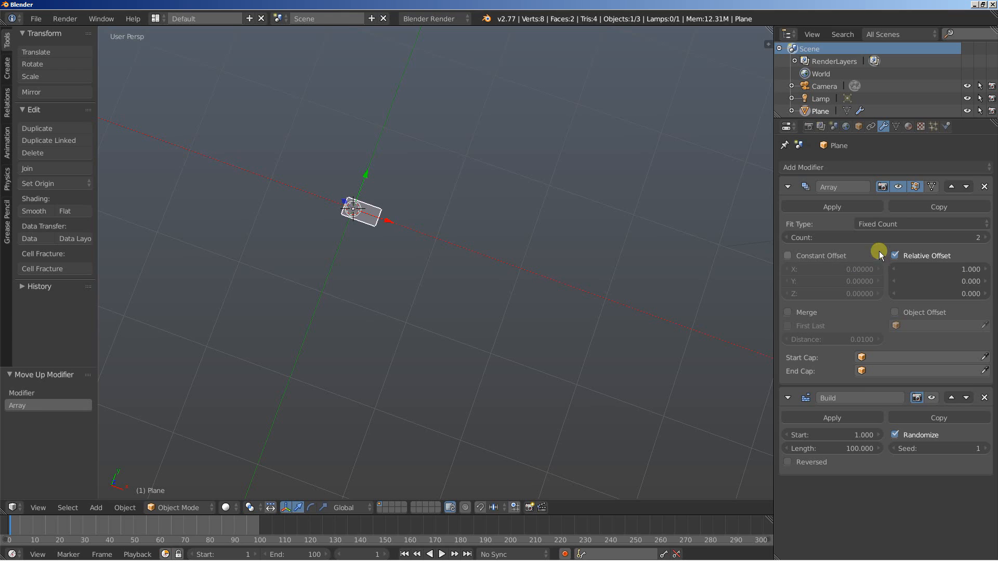
{"action": "left_click_drag", "start_coordinate": [878, 237], "coordinate": [967, 238]}
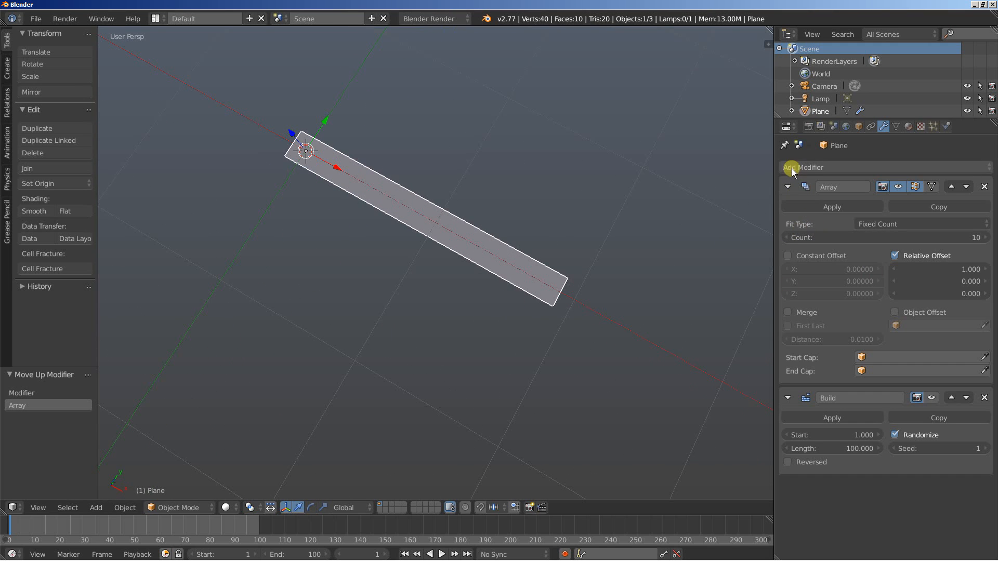
Add a second Array modifier and edit its Relative Offset X value
{"action": "left_click", "coordinate": [804, 166]}
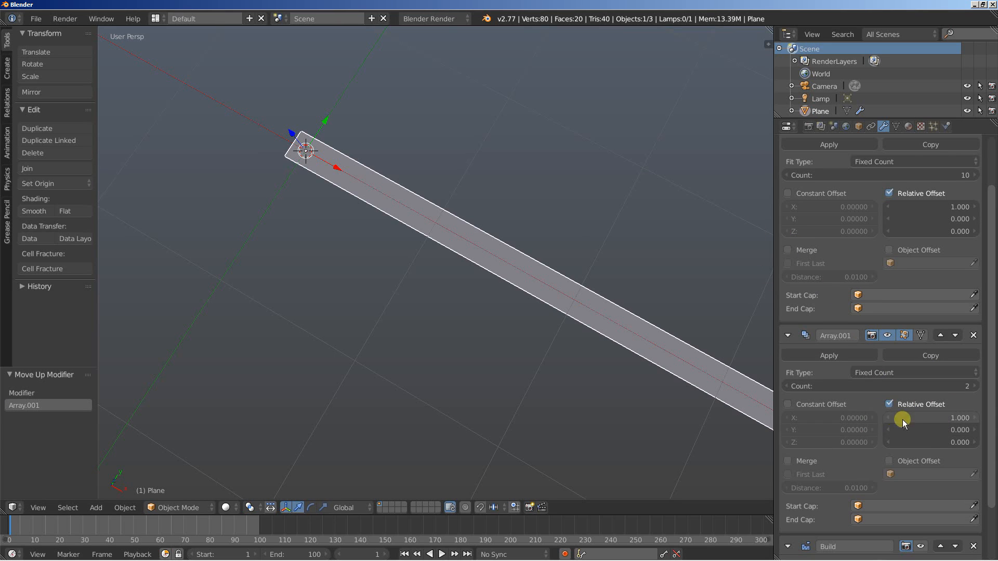
{"action": "left_click", "coordinate": [931, 417]}
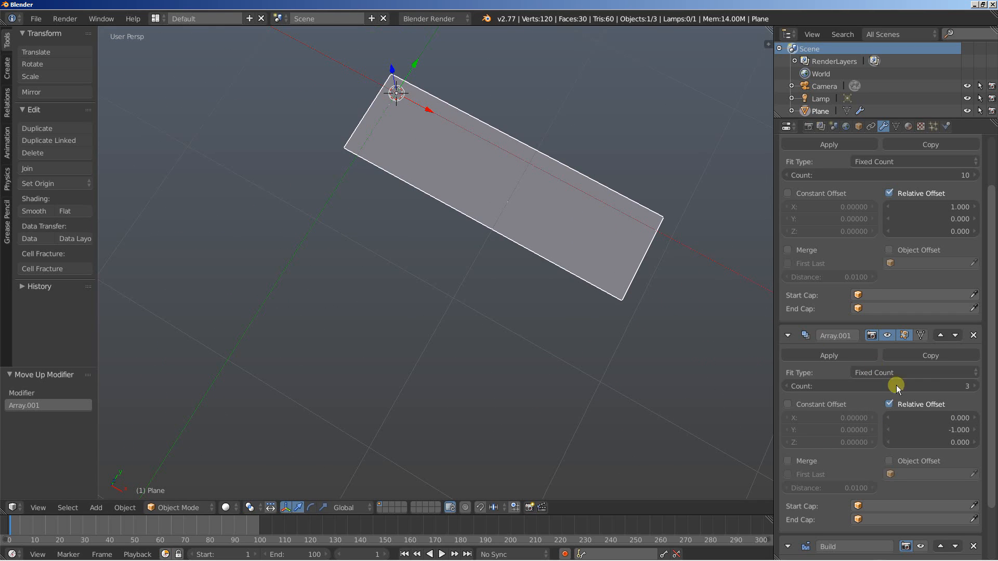
{"action": "mouse_move", "coordinate": [930, 430]}
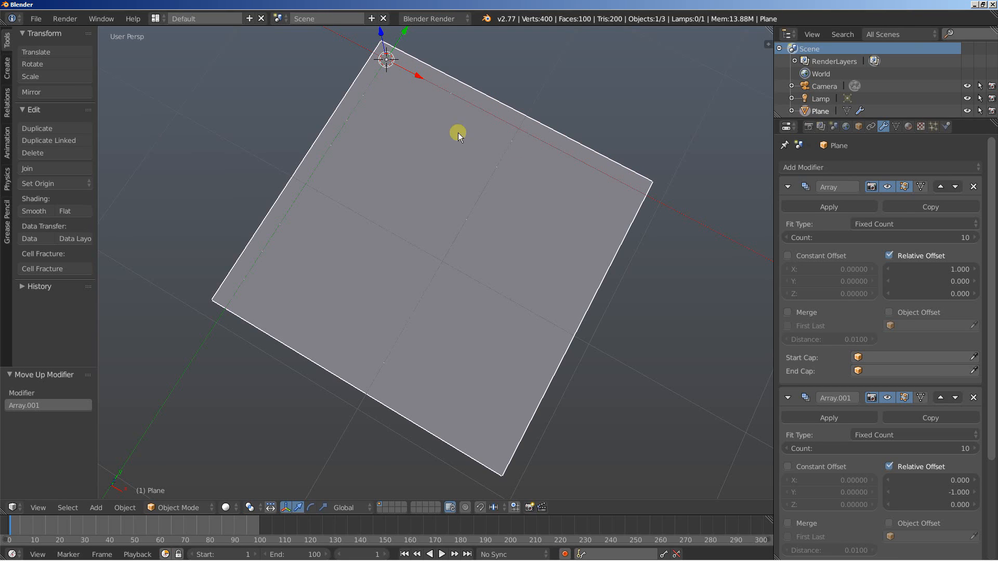
{"action": "mouse_move", "coordinate": [520, 239]}
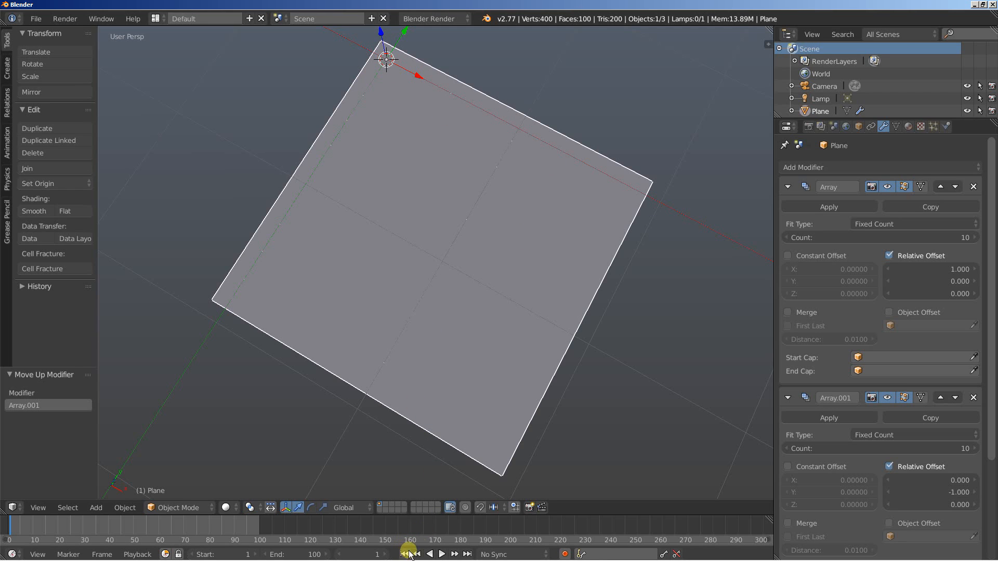
Jump to the first frame and play the grid's face-by-face build animation
{"action": "left_click", "coordinate": [440, 554]}
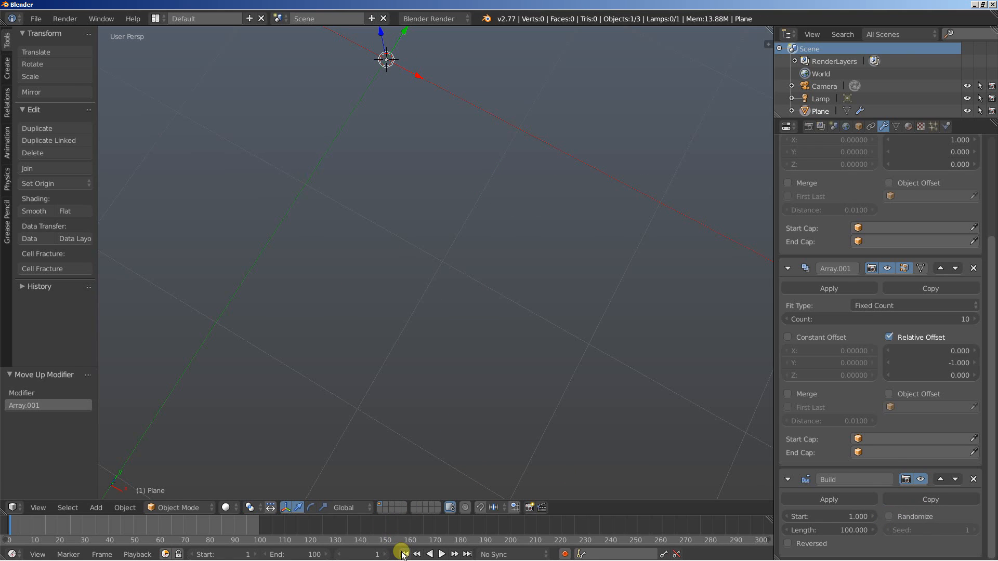
{"action": "left_click", "coordinate": [442, 553]}
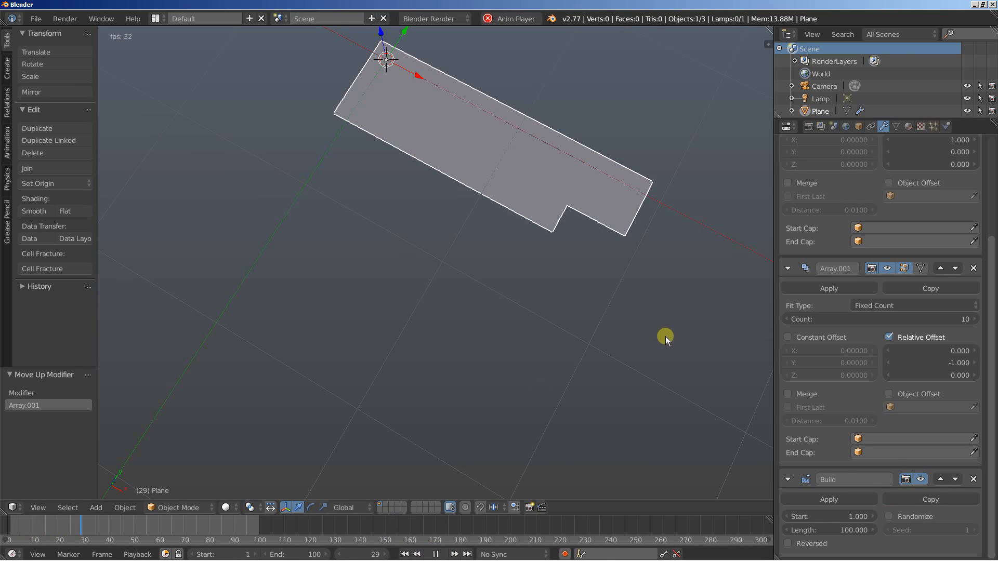